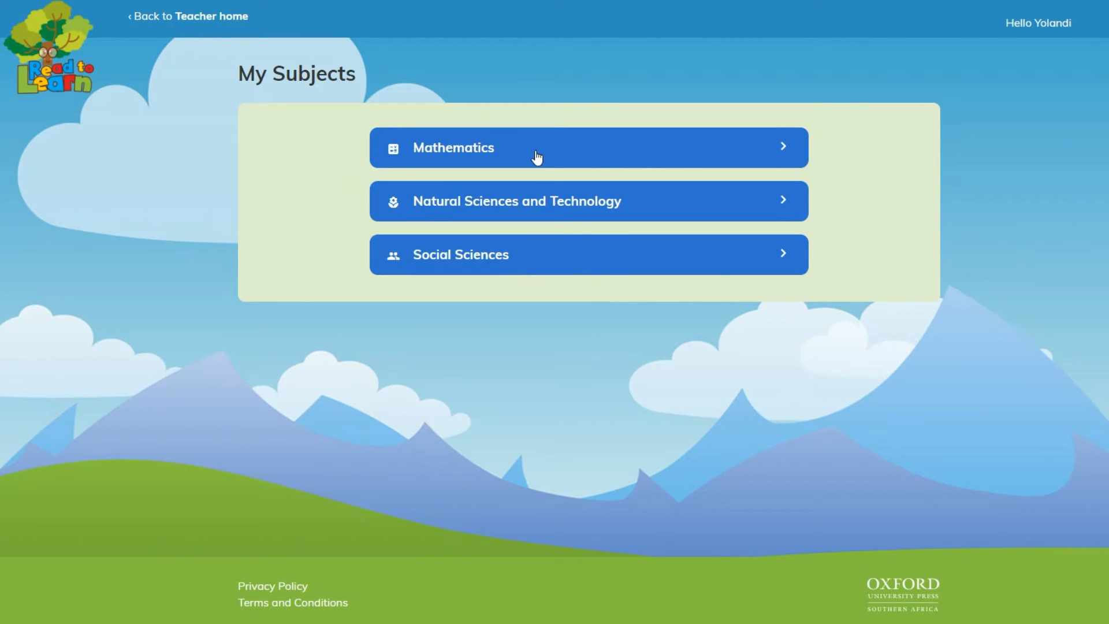
pyautogui.moveTo(474, 208)
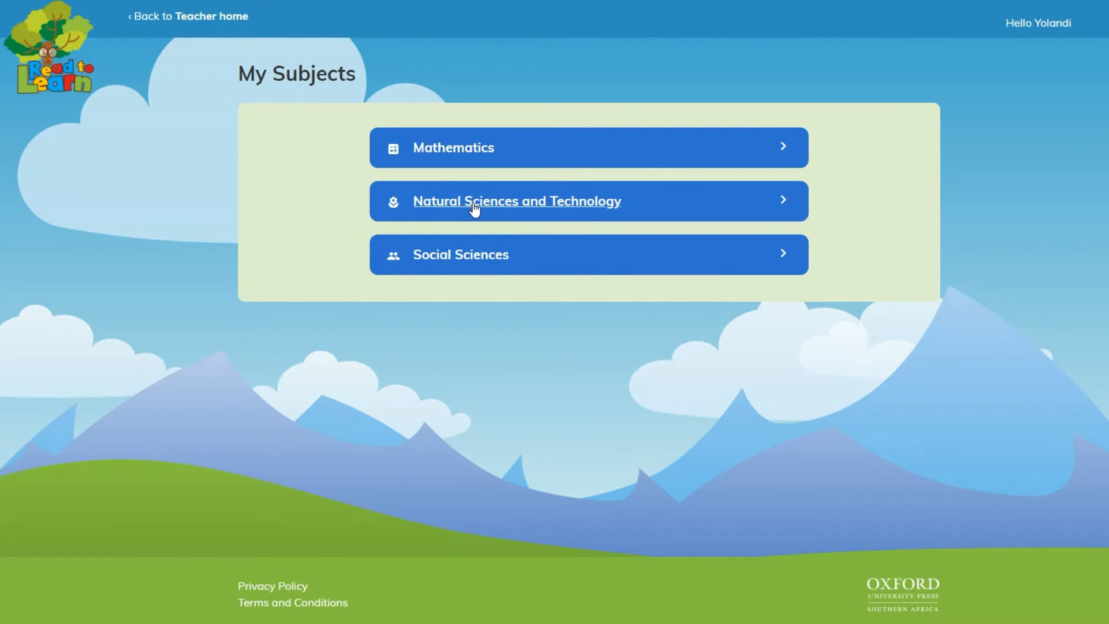
pyautogui.moveTo(465, 254)
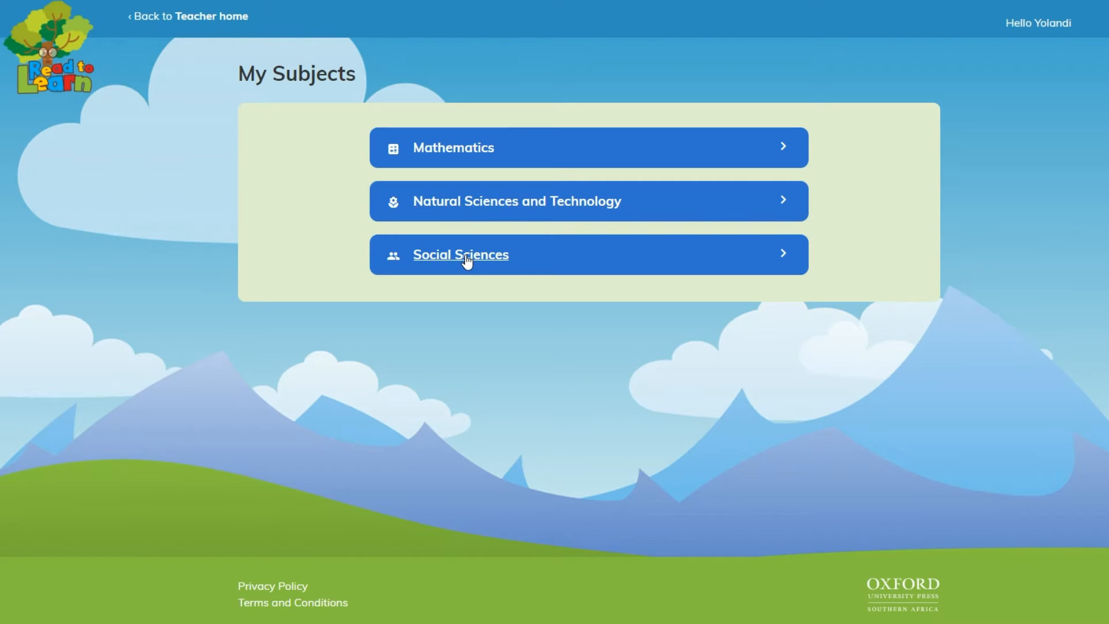
# Enter a subject from the list to start the placement test on word endings
pyautogui.click(461, 254)
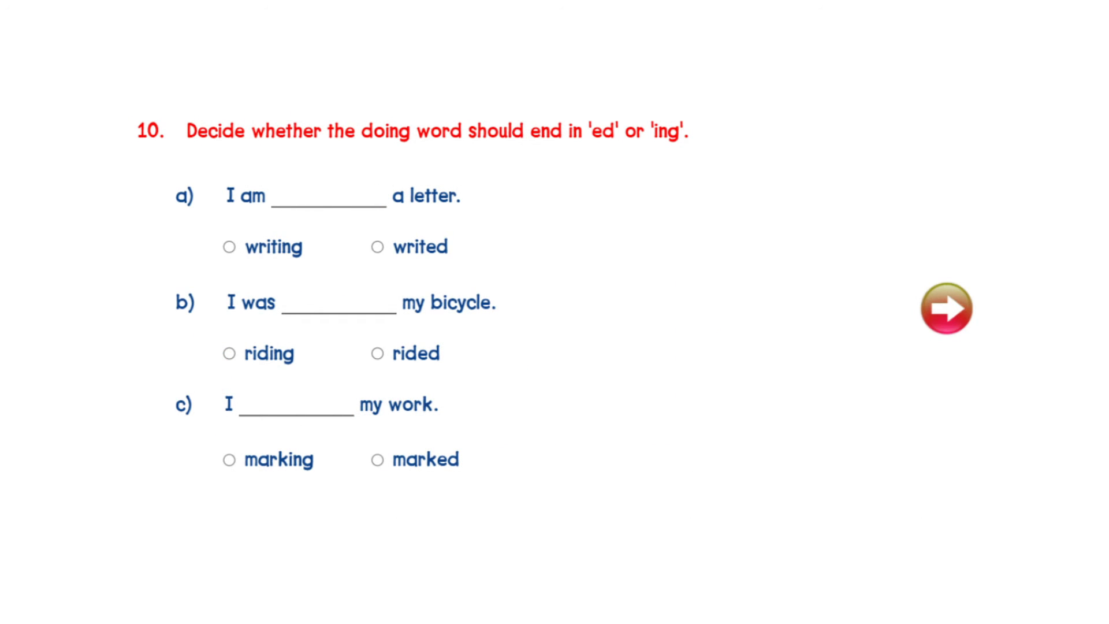
# Leave the placement test for the 'Heating sometimes changes the state of a material' lesson slide
pyautogui.click(946, 310)
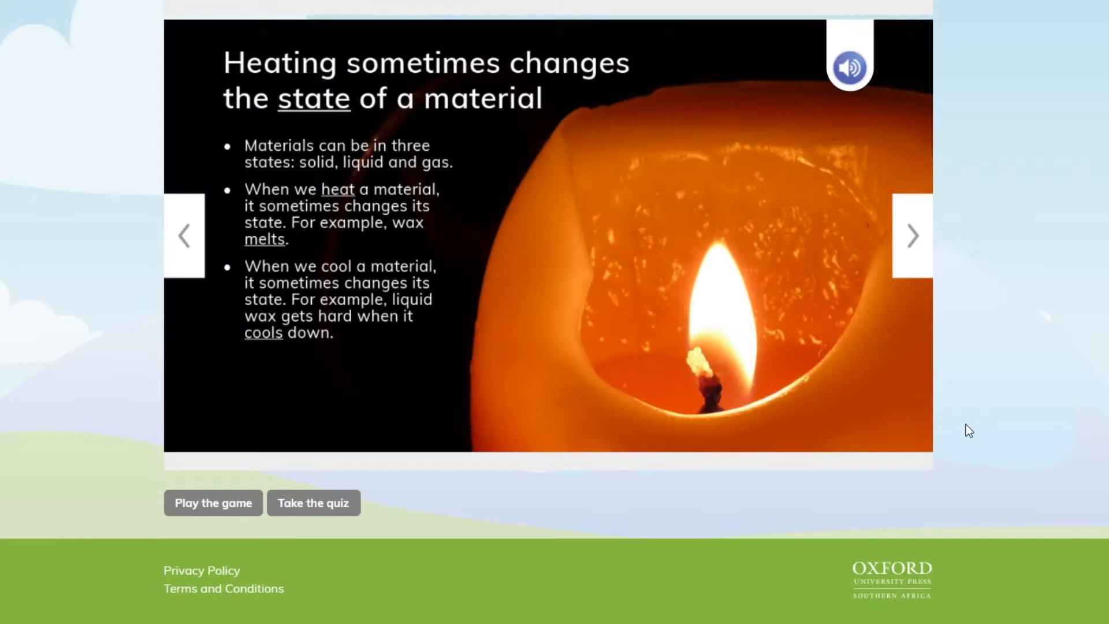
pyautogui.moveTo(552, 344)
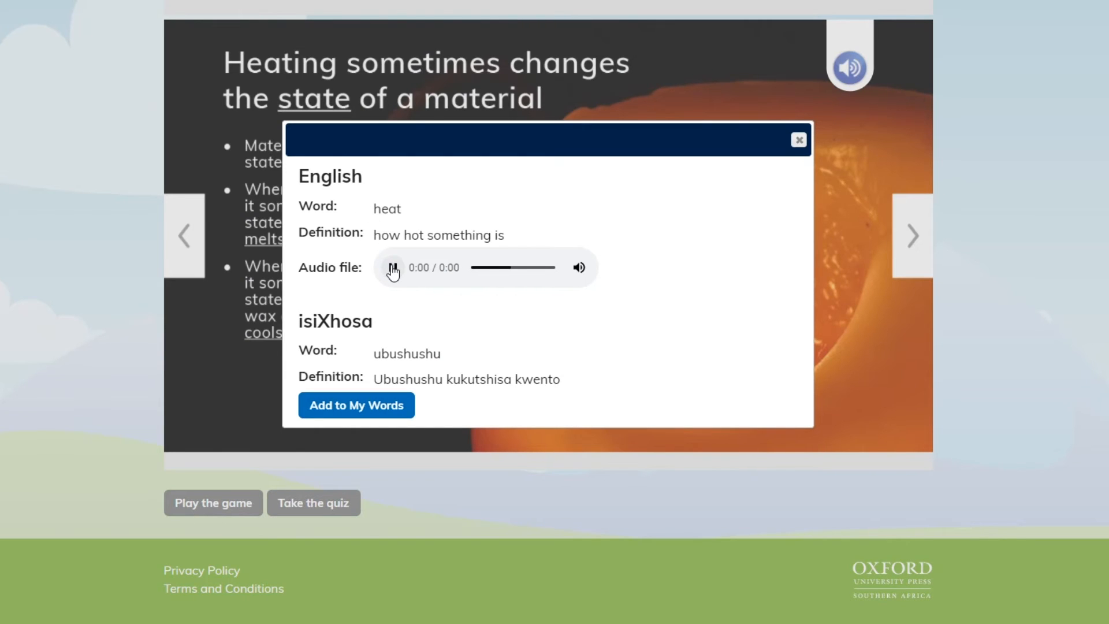
# Hear the pronunciation of 'heat', add it to My Words, and start the quiz
pyautogui.click(392, 267)
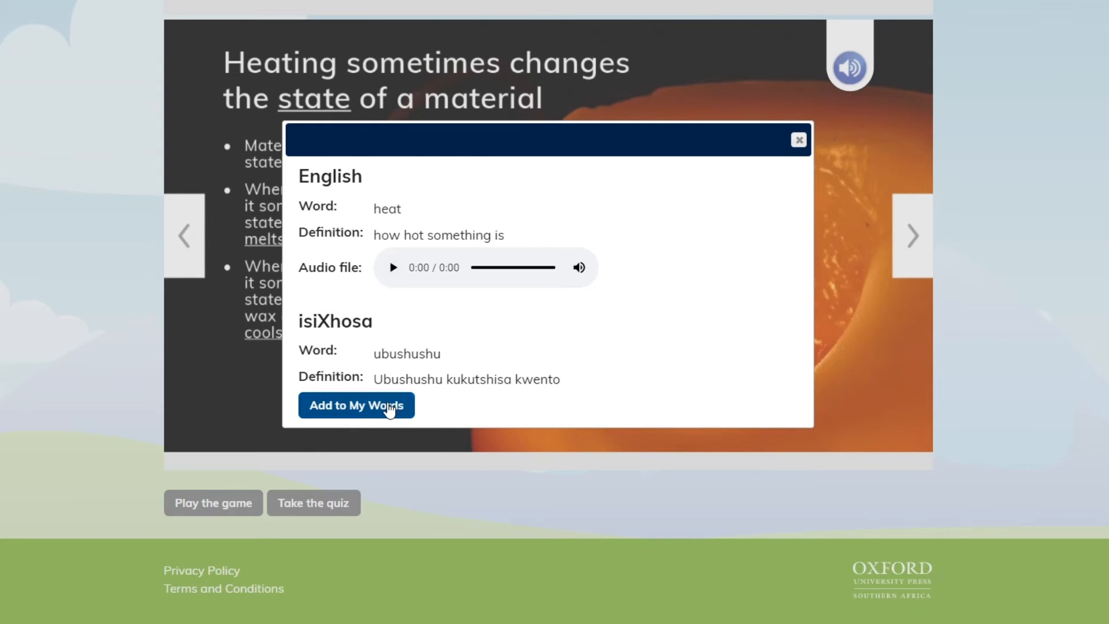
pyautogui.click(356, 406)
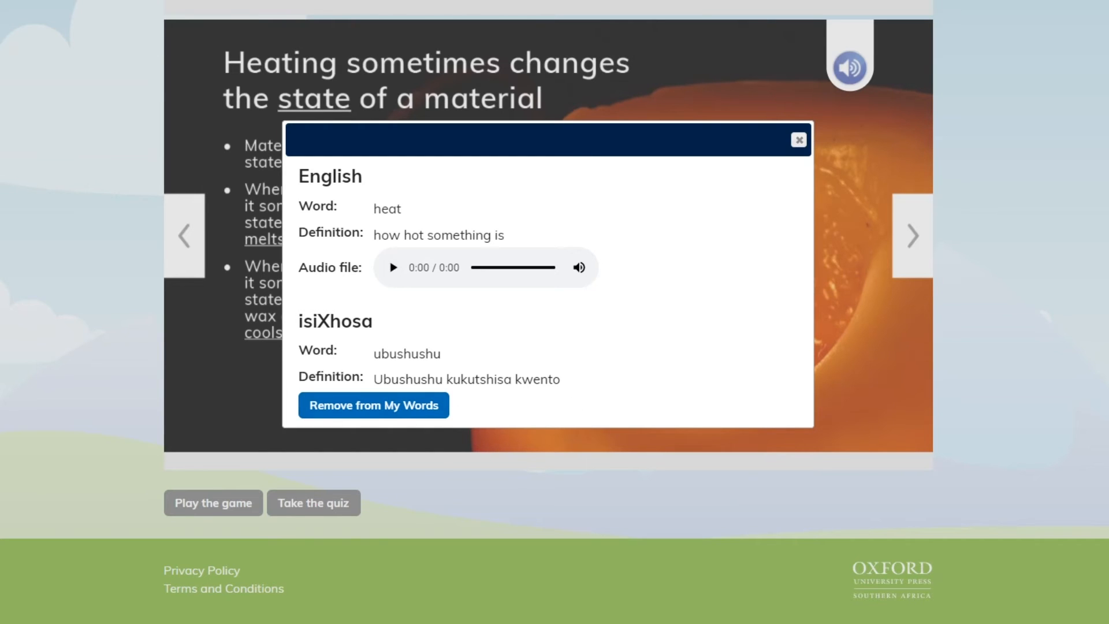
pyautogui.click(213, 503)
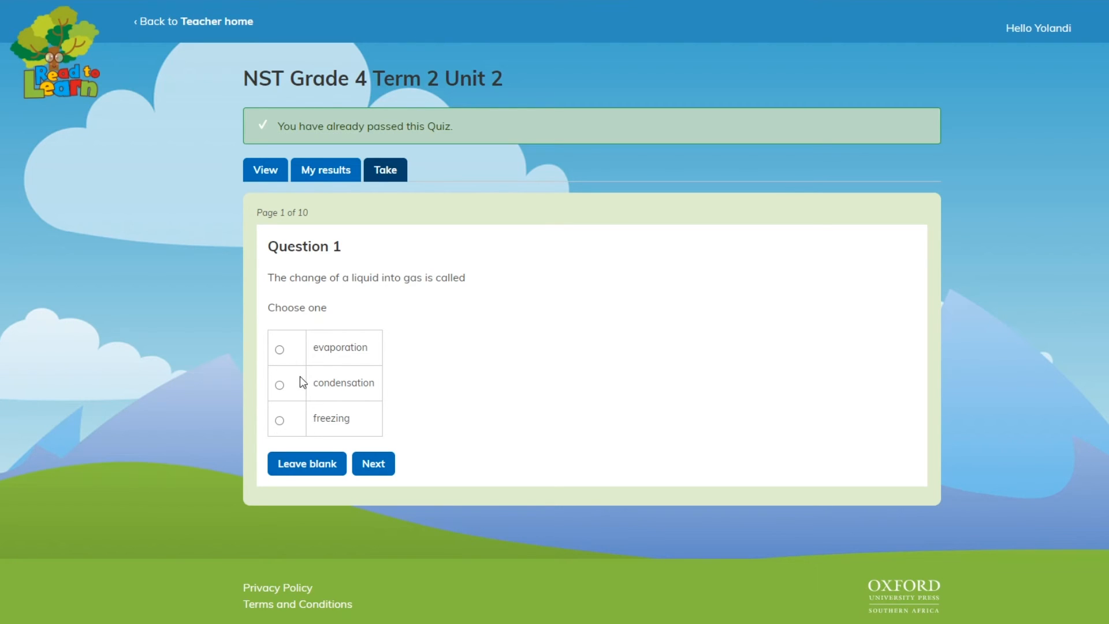
# Return to the Teacher Home dashboard of reports and subjects
pyautogui.click(193, 20)
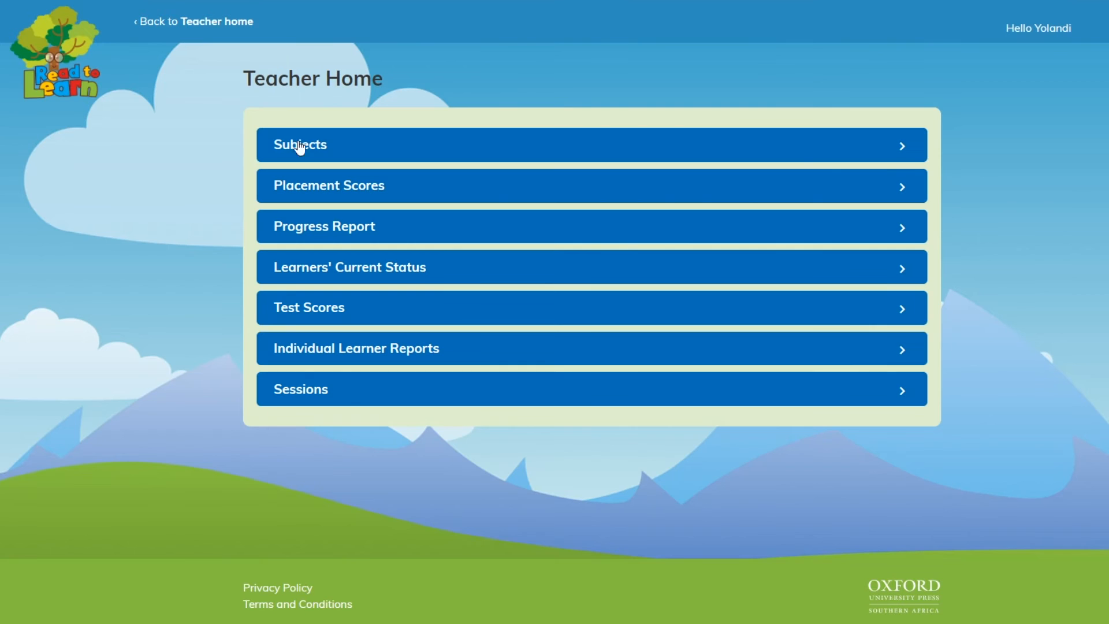
pyautogui.moveTo(376, 257)
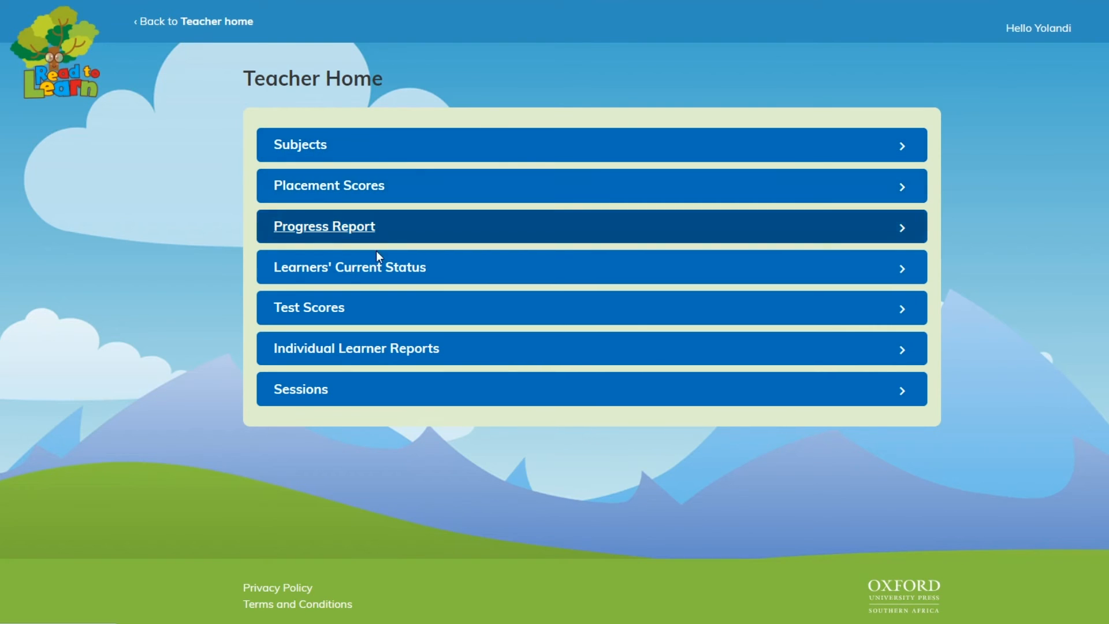